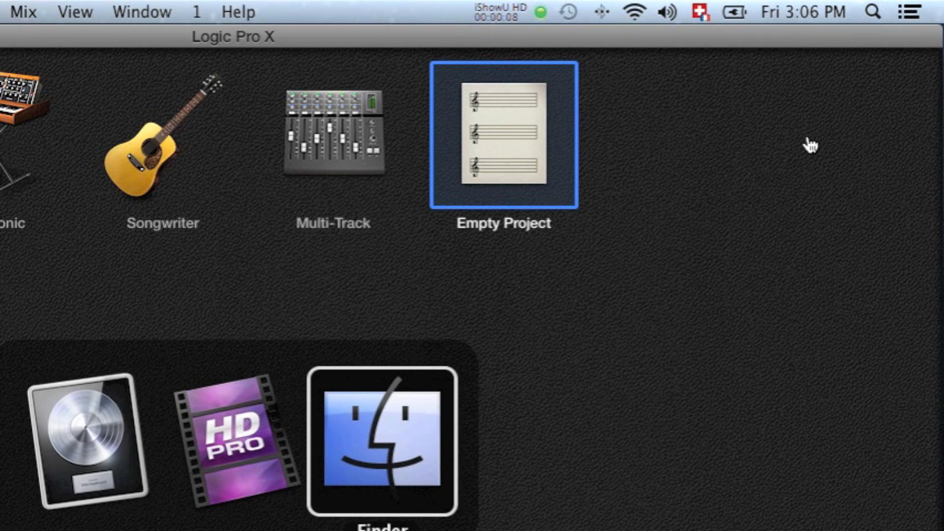
Step: In Finder, browse into Library > Audio > Plug-Ins > Components to check installed plugins
left_click(383, 440)
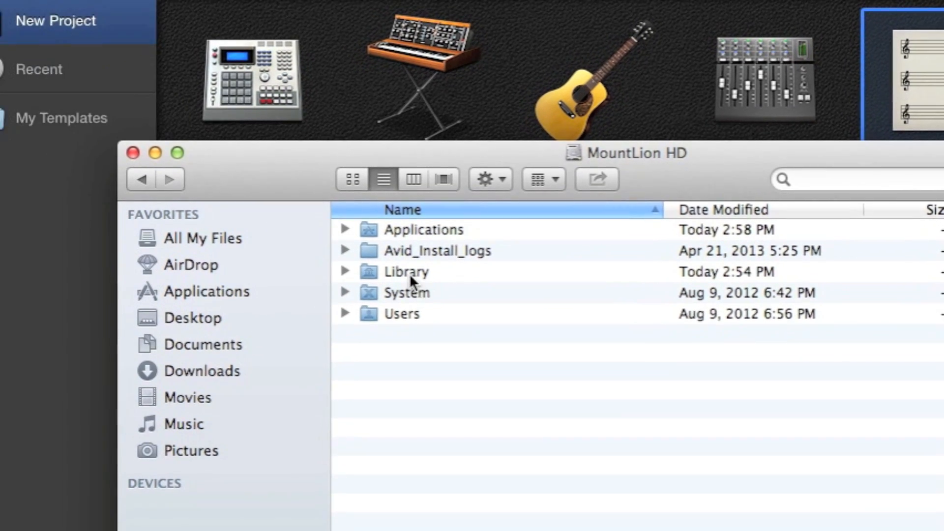
double_click(406, 271)
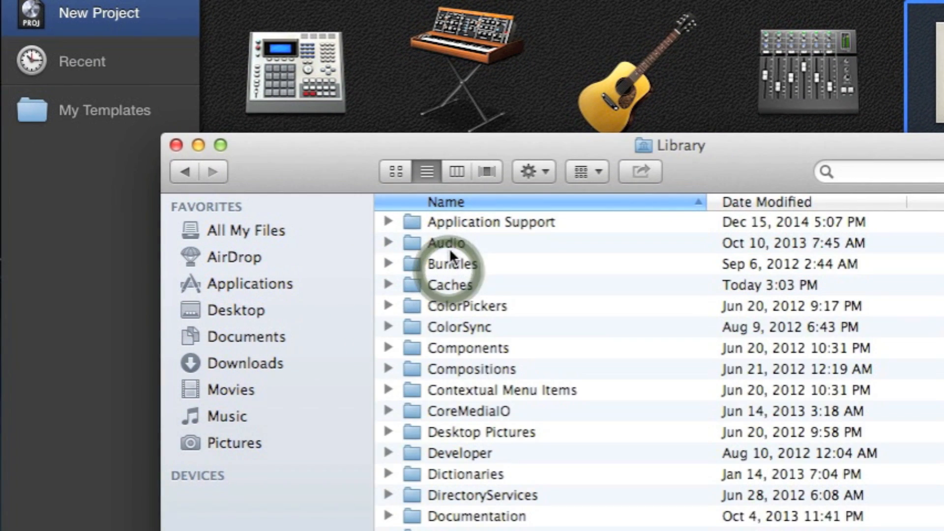
double_click(446, 243)
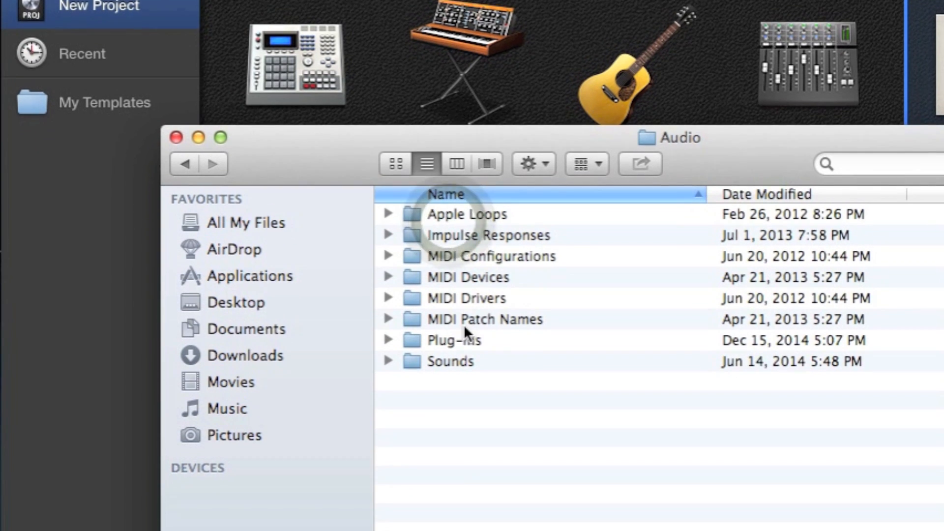
double_click(454, 340)
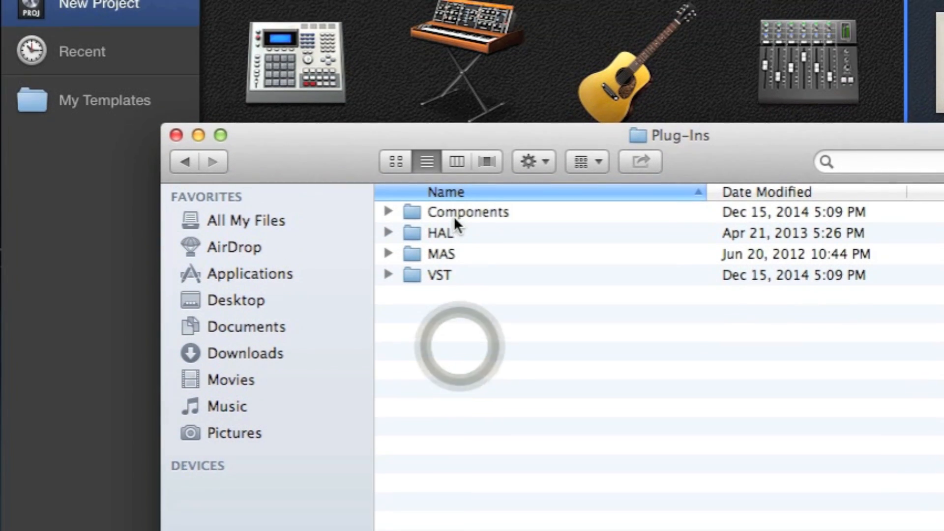
double_click(469, 211)
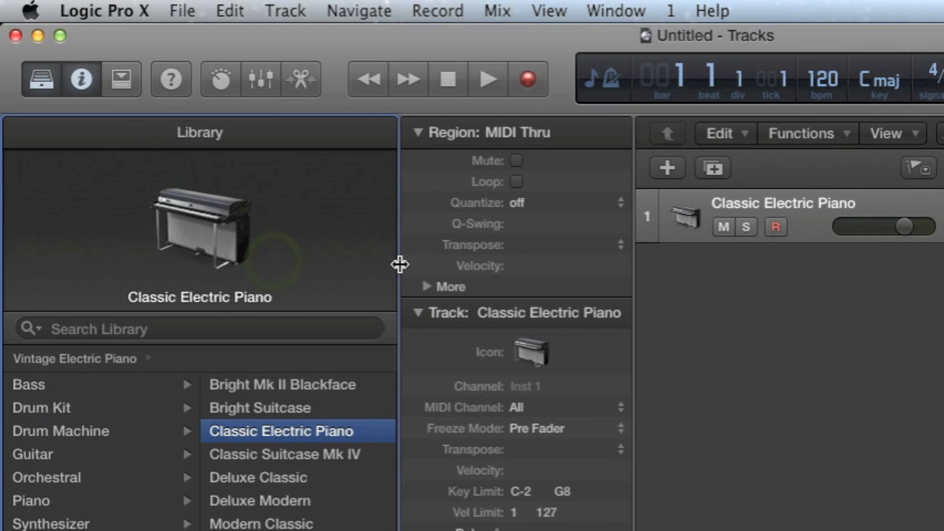
mouse_move(214, 145)
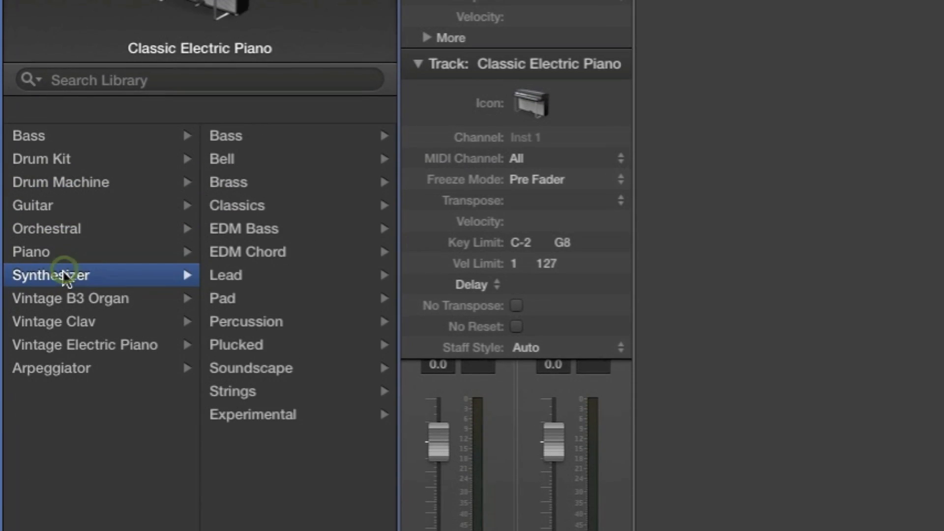
Step: Scroll down through the sound Library categories to reach Synthesizer
scroll("down", 3)
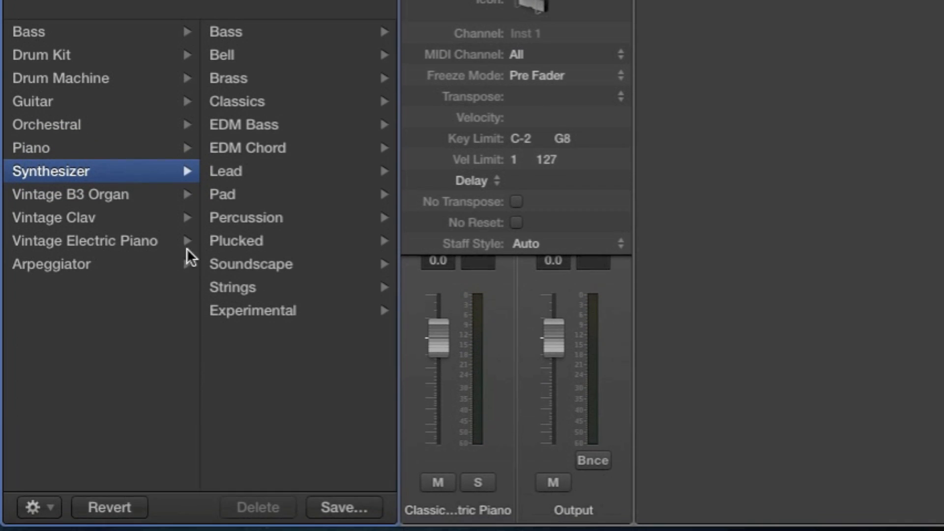
scroll("down", 3)
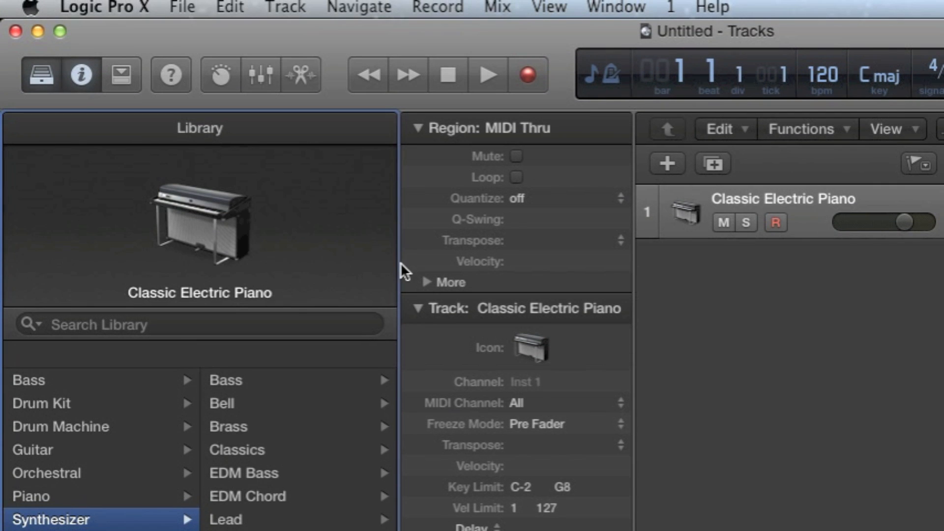
Step: Load AU Instruments > Swar Systems > SwarGroove (Stereo) into the track's instrument slot
left_click(40, 74)
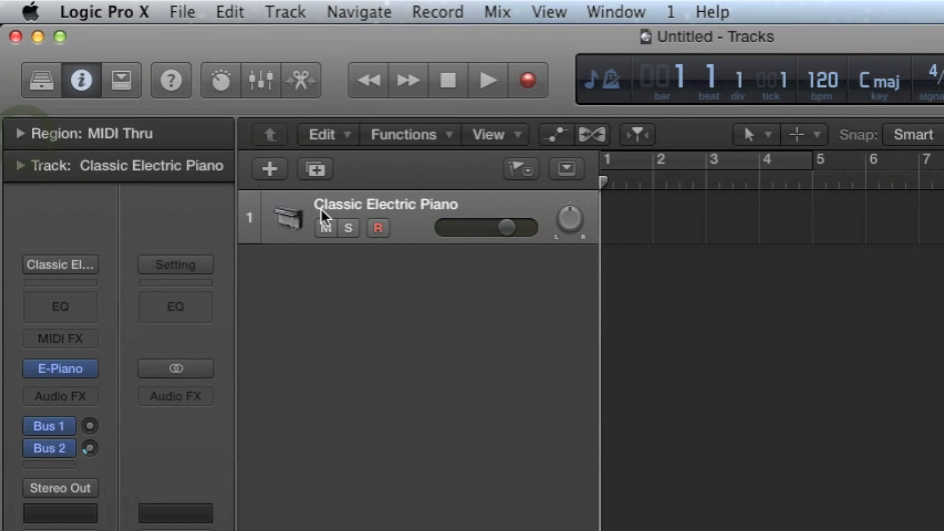
mouse_move(62, 219)
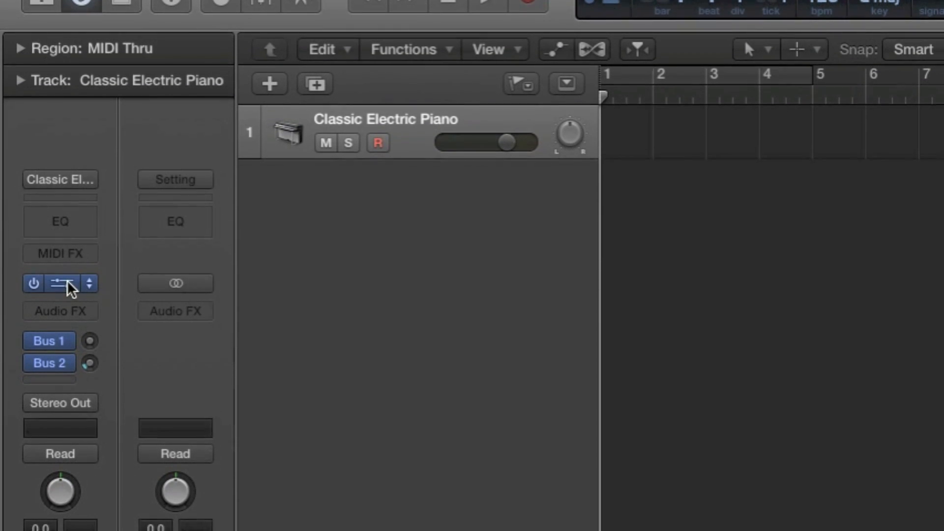
left_click(60, 283)
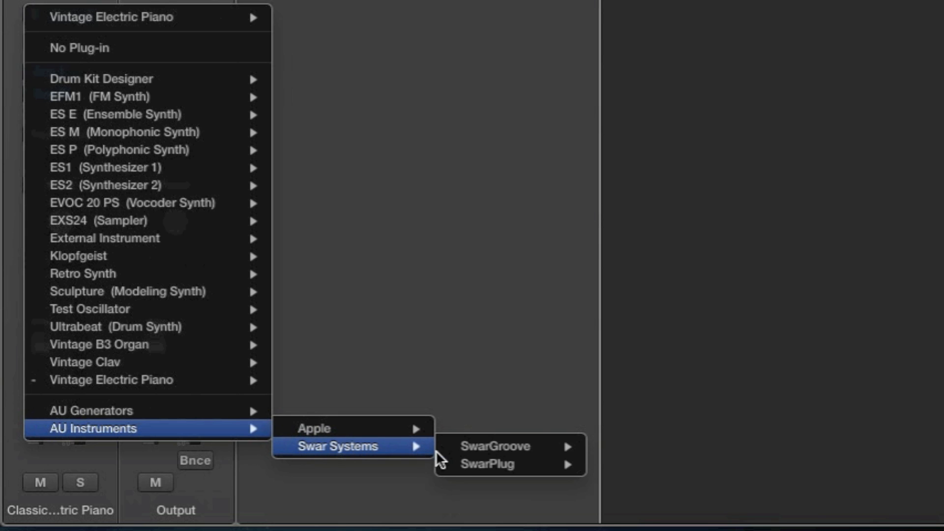
mouse_move(497, 446)
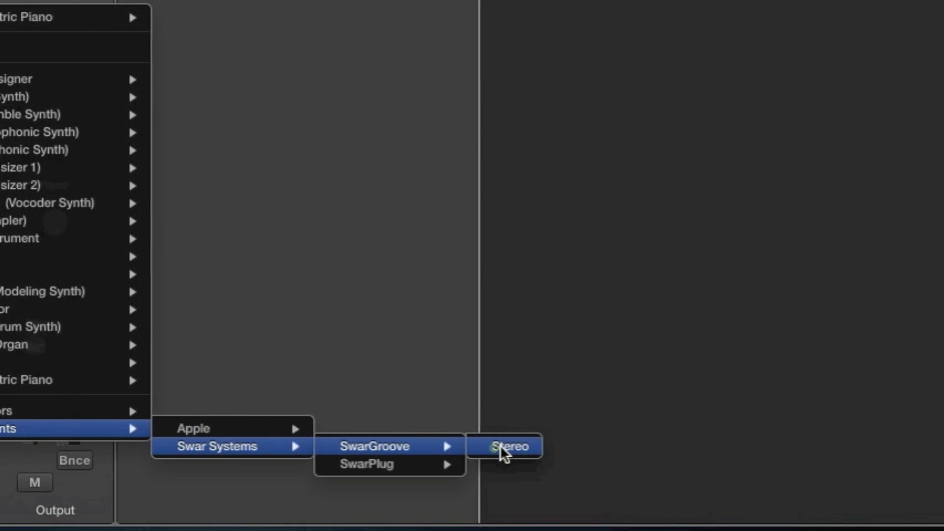
left_click(508, 445)
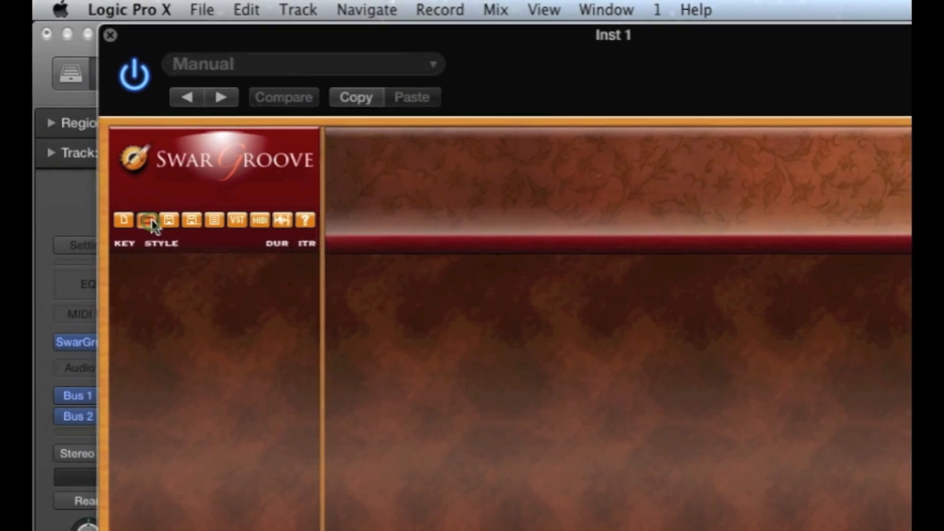
Step: Load the 13. BOLLYWOOD/FILMI09.sgz style into SwarGroove and play it to preview
left_click(147, 219)
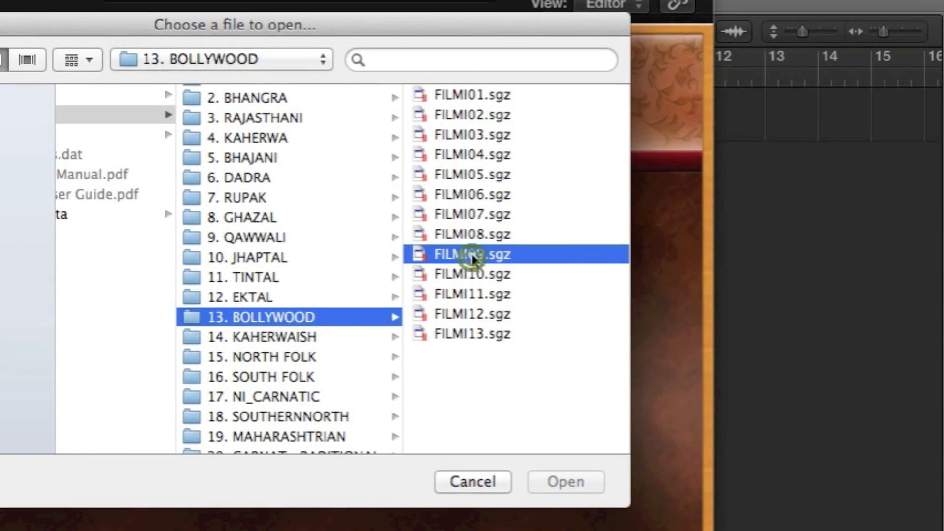
left_click(473, 254)
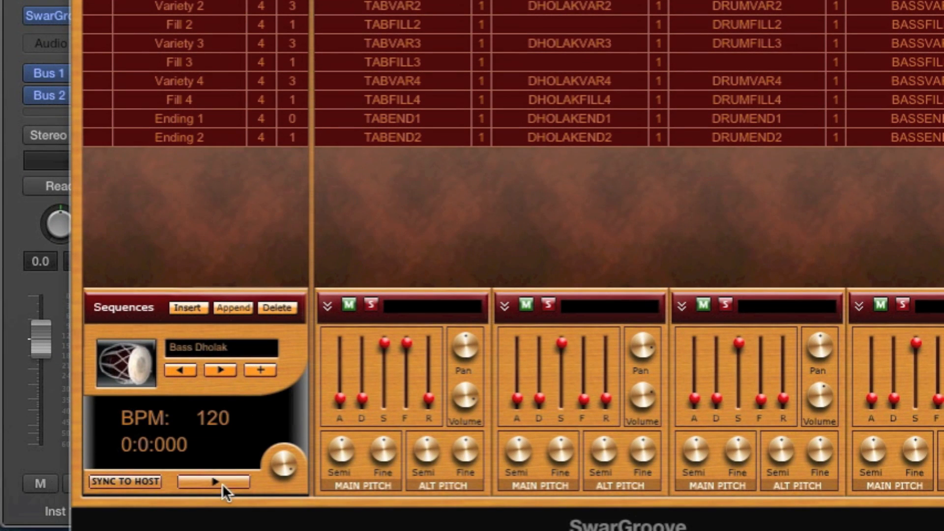
left_click(221, 482)
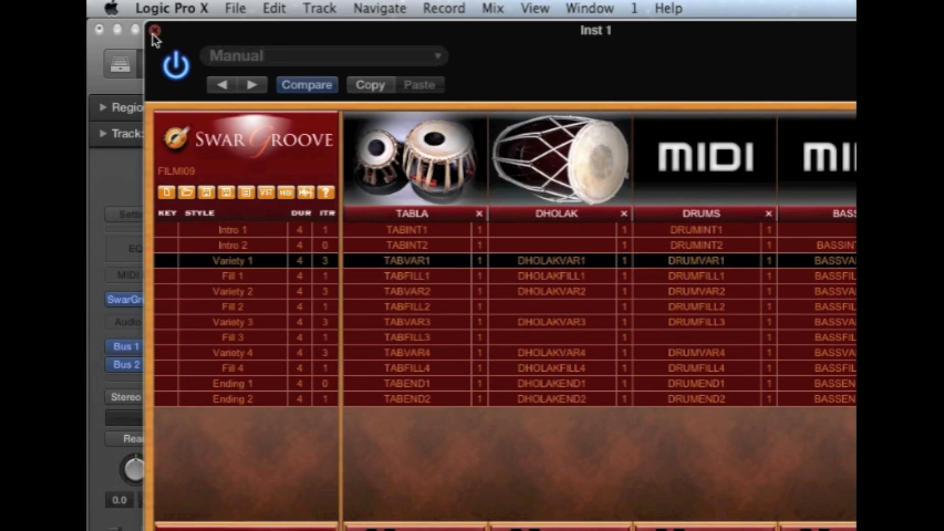
Step: Rename the Inst 1 track to SwarGroove and bring up the new-track dialog
left_click(155, 31)
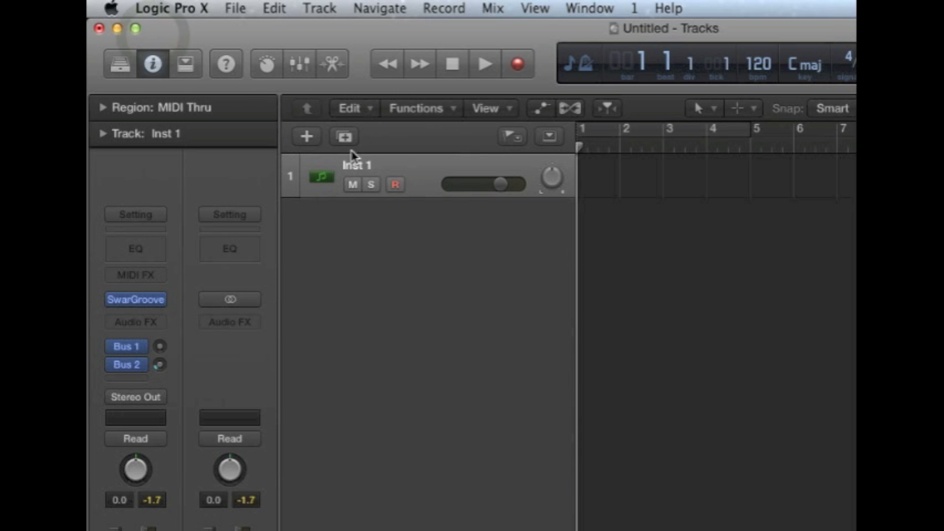
double_click(356, 175)
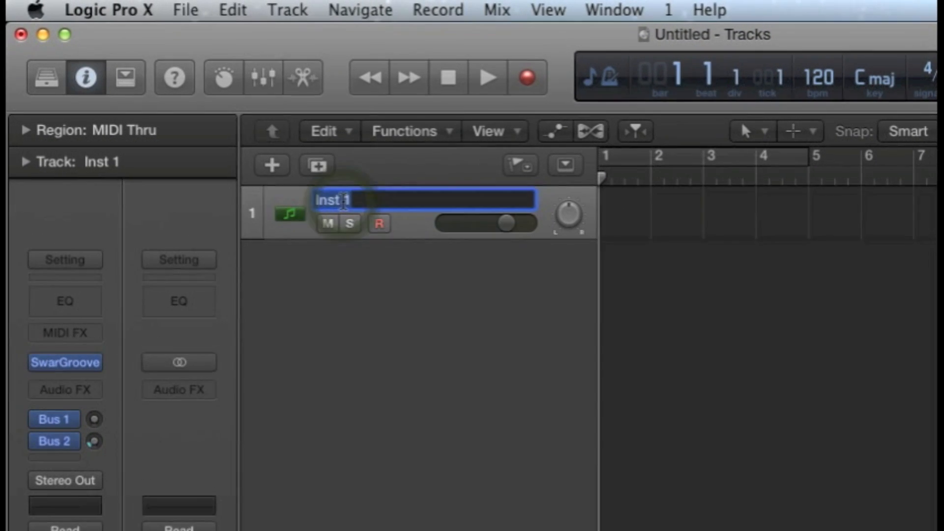
type("SwarGroo")
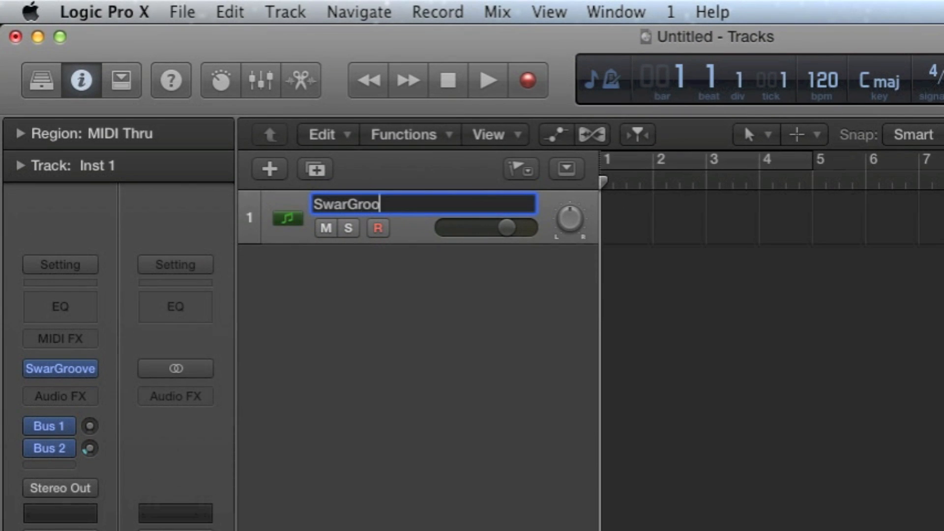
key("Return")
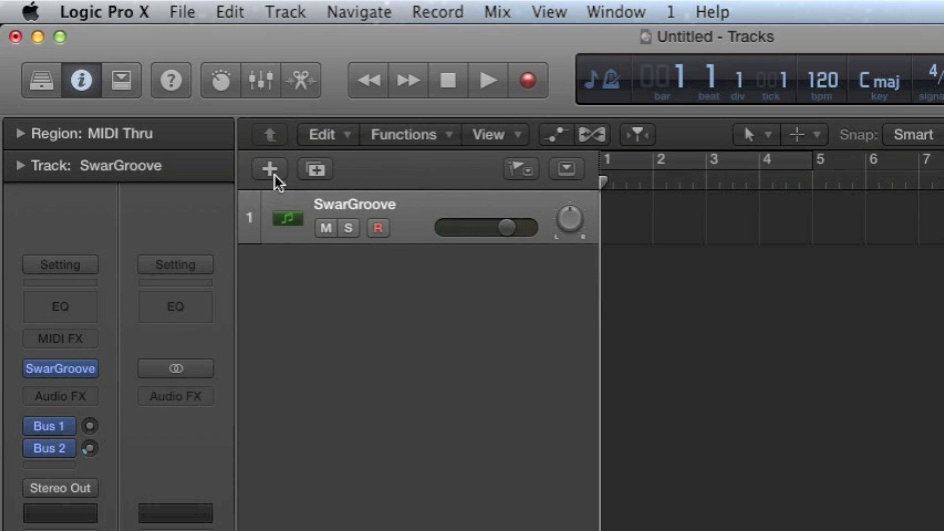
left_click(270, 168)
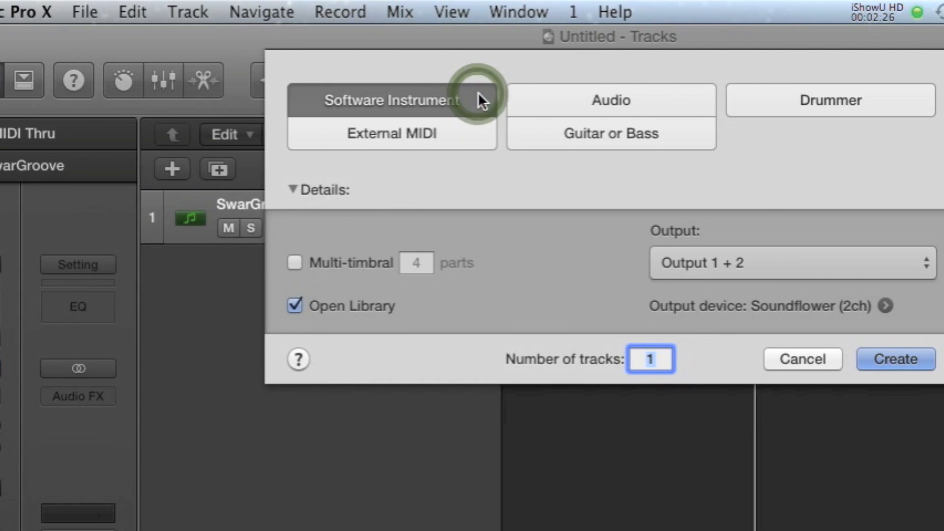
Step: Create a Software Instrument track and load Swar Systems SwarPlug as its instrument
left_click(895, 359)
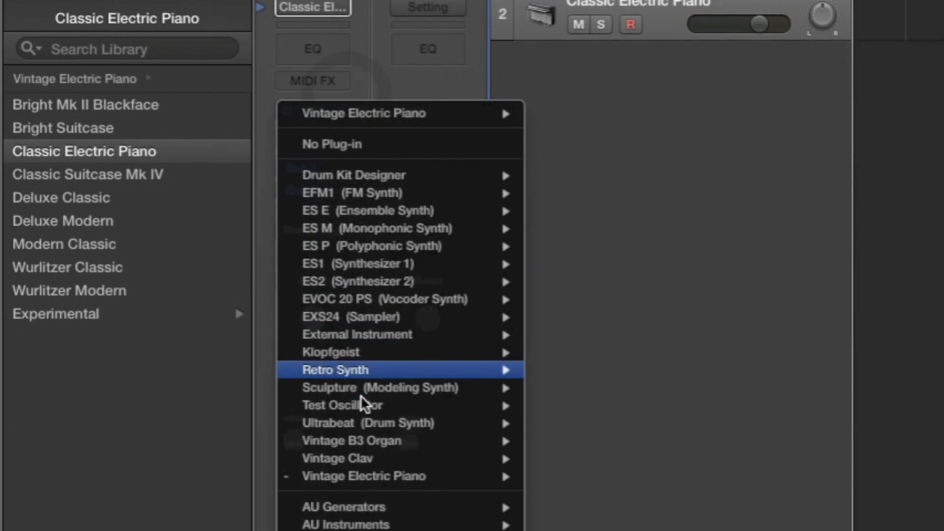
mouse_move(346, 427)
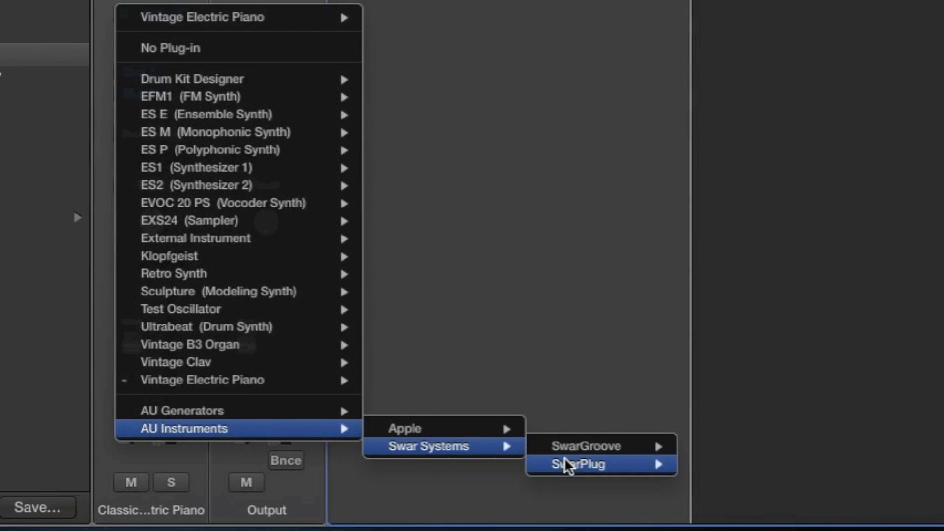
left_click(577, 464)
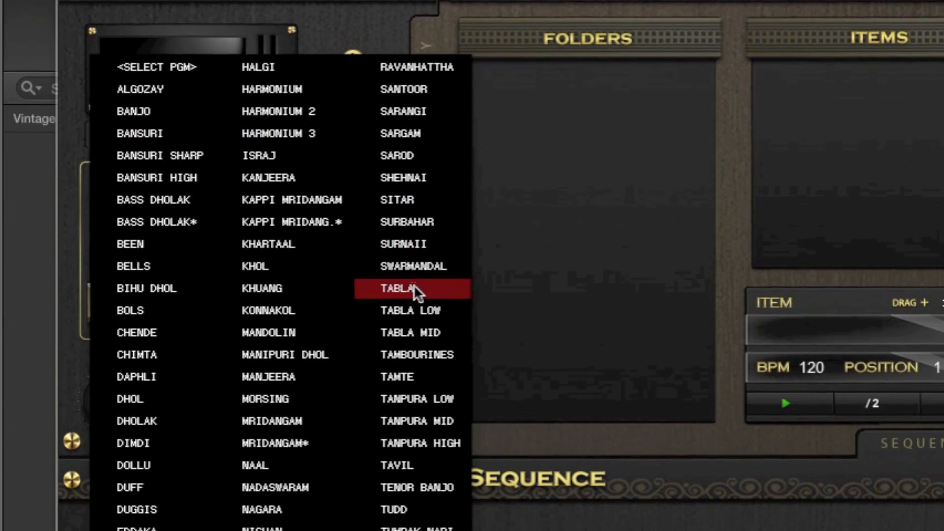
Step: Choose the TABLA program in SwarPlug and select loop item #11 from the 009 Rupak folder
left_click(412, 289)
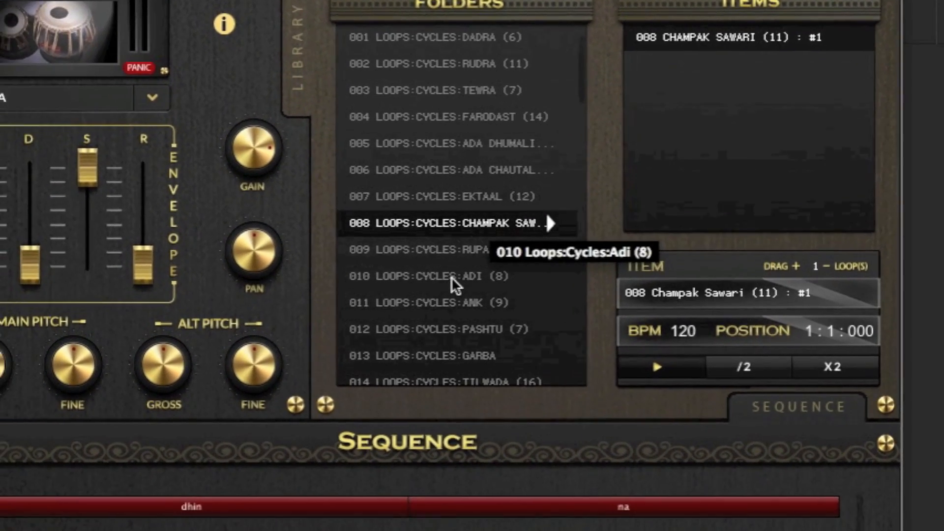
left_click(471, 272)
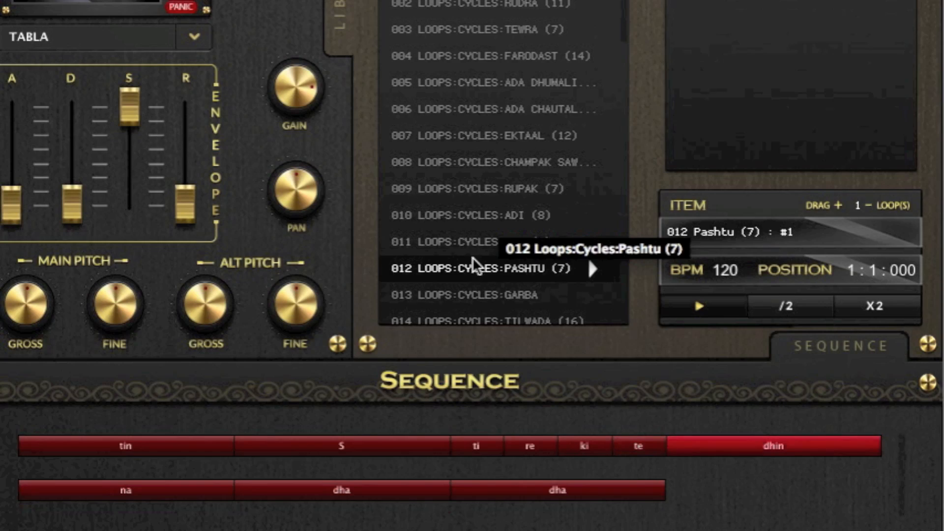
left_click(474, 253)
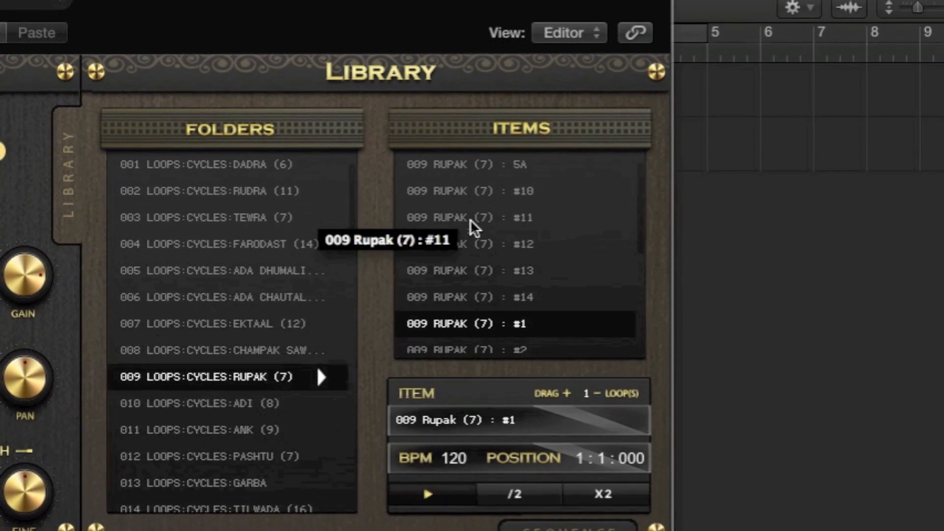
left_click(467, 218)
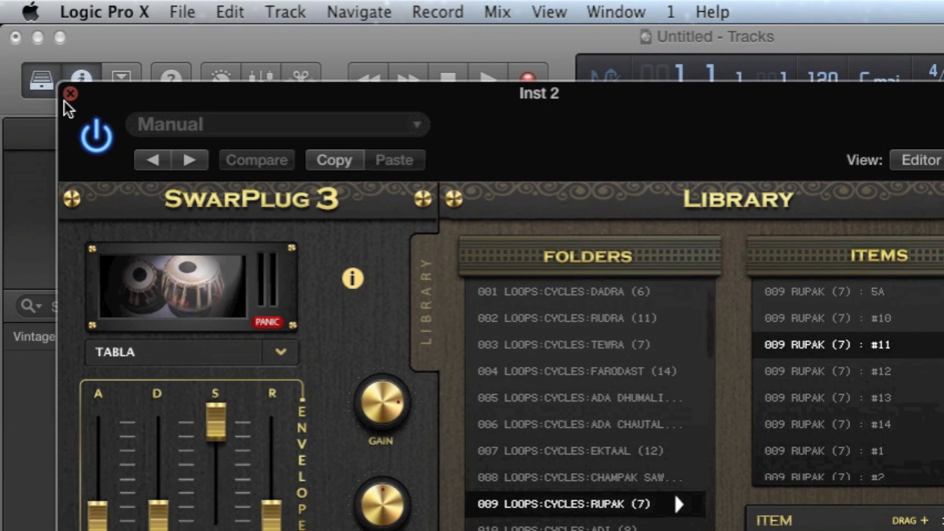
Step: Close the SwarPlug window and rename the Inst 2 track to SP Tabla
left_click(70, 94)
type("S")
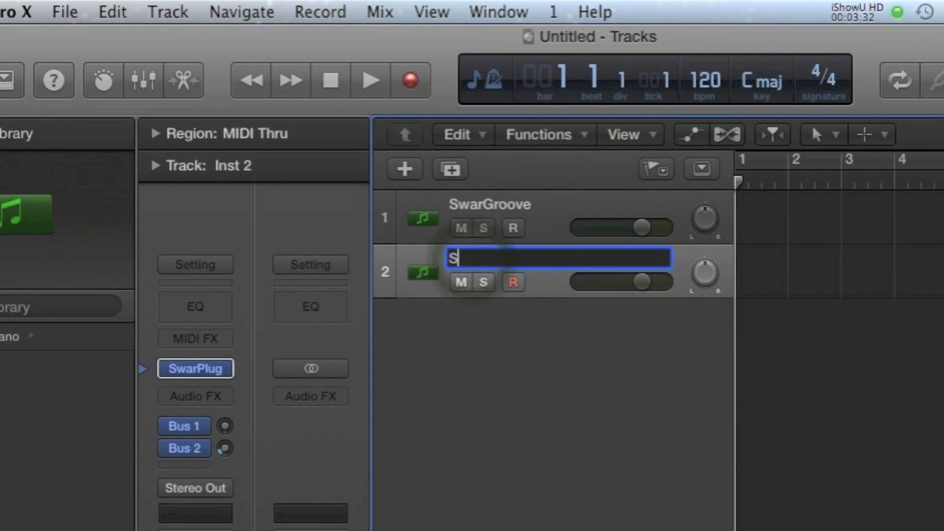
type("P Tabl")
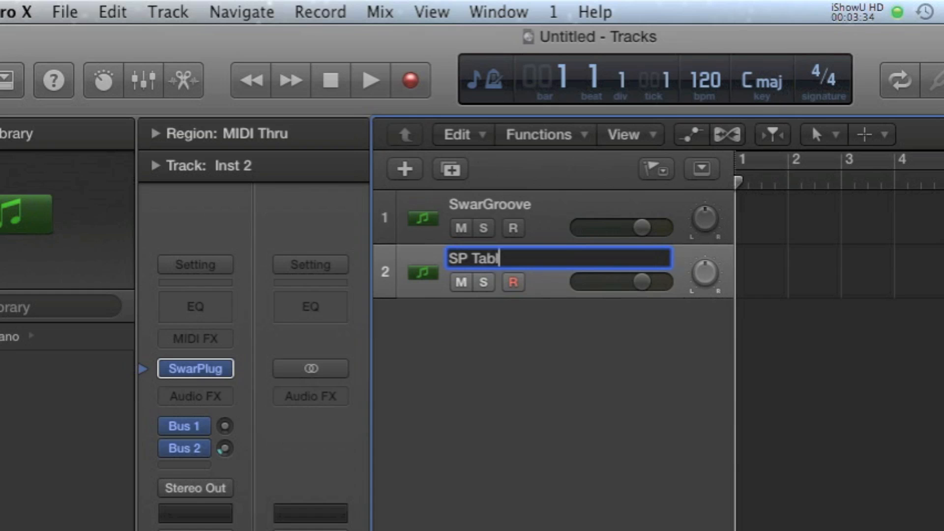